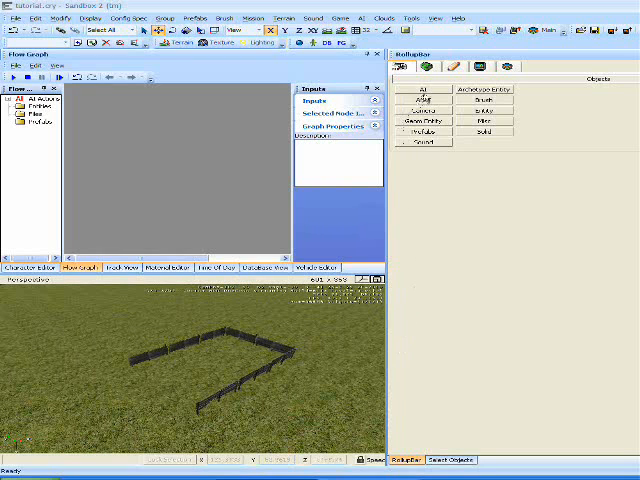
# Start an AI shape boundary from the AI objects button to outline the fence
pyautogui.click(411, 89)
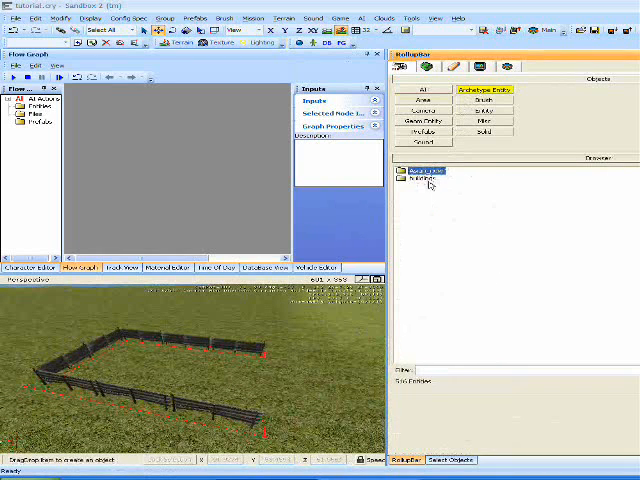
# Place a soldier archetype entity inside the fence and a tag point outside it
pyautogui.click(406, 170)
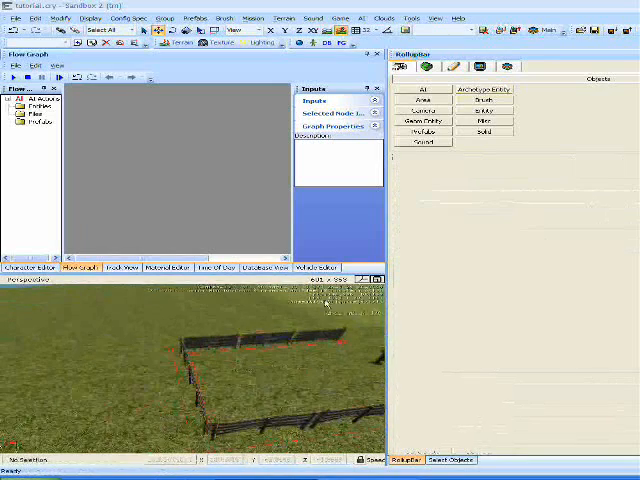
pyautogui.click(415, 89)
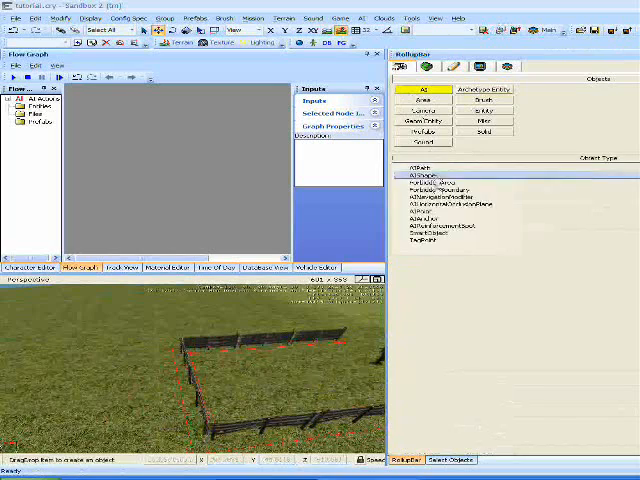
pyautogui.click(418, 240)
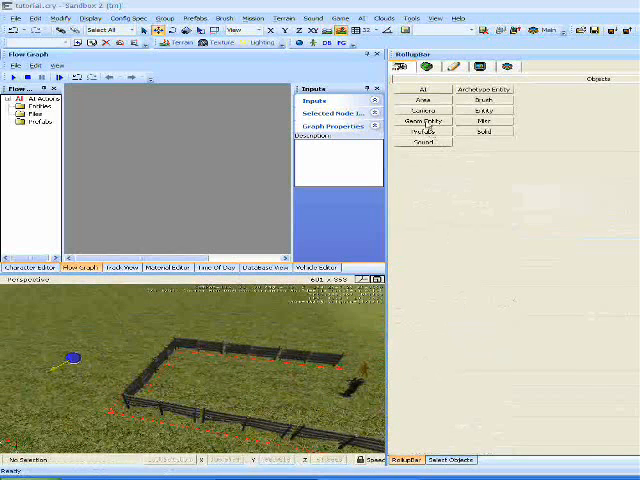
# Add a smart object on the fence and set its class to Jump1m20
pyautogui.click(413, 90)
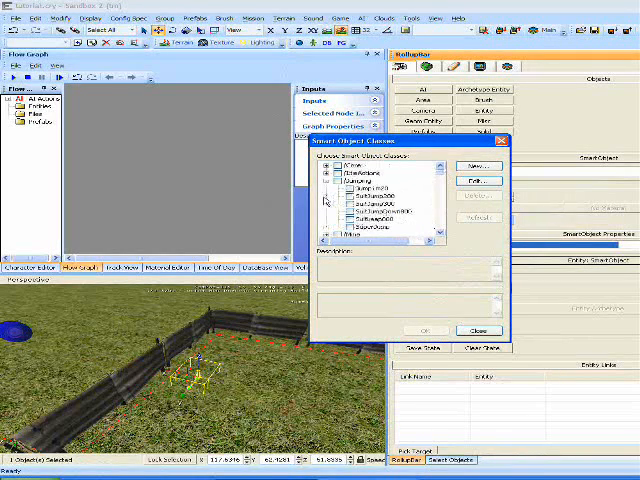
pyautogui.click(365, 189)
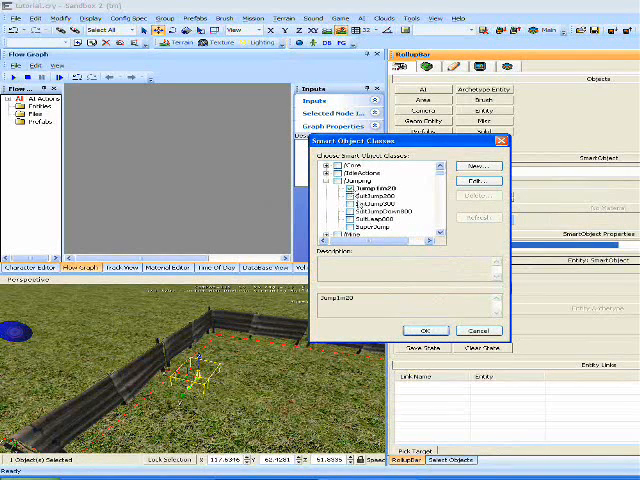
pyautogui.click(425, 330)
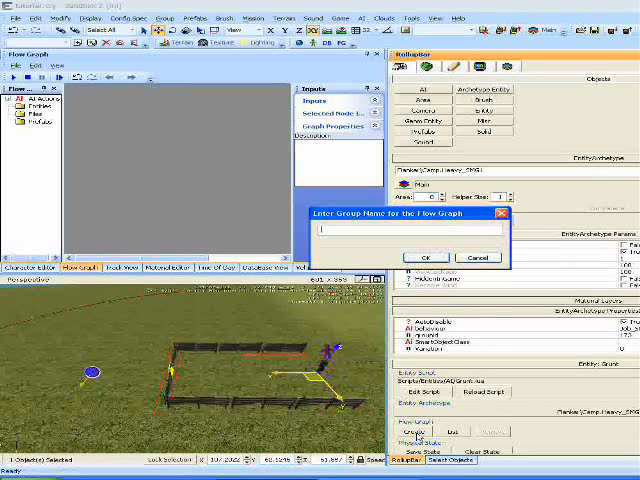
# Name the soldier's new flow graph and add an AIGotoSpeedStance node
pyautogui.write('null')
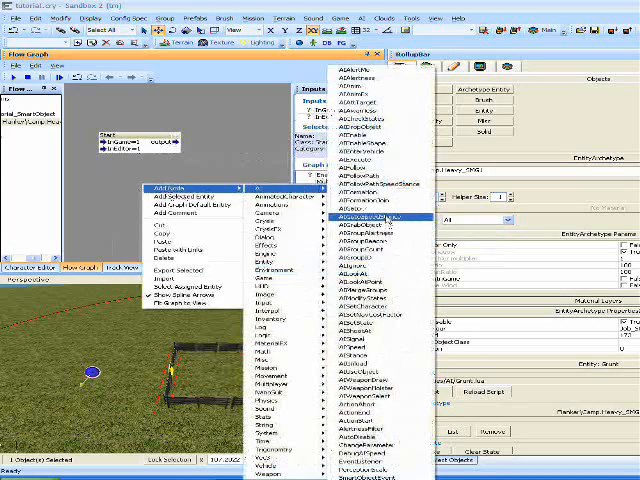
pyautogui.click(370, 215)
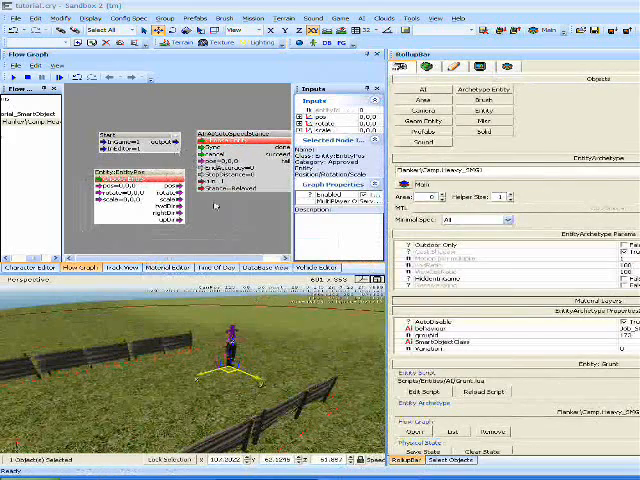
# Bring up the flow graph's right-click node menu to add and wire nodes
pyautogui.rightClick(215, 160)
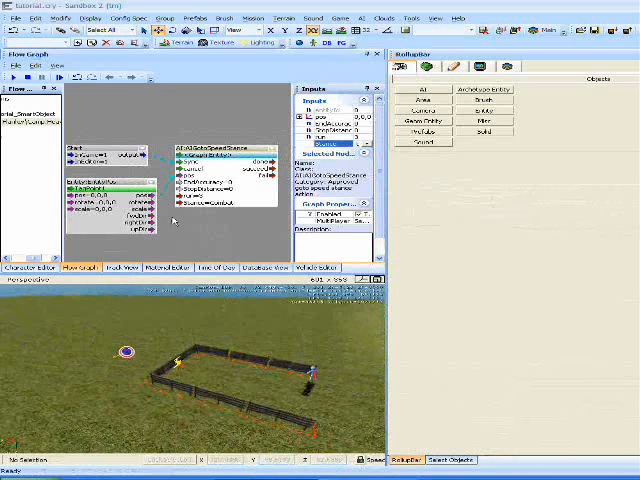
pyautogui.click(367, 17)
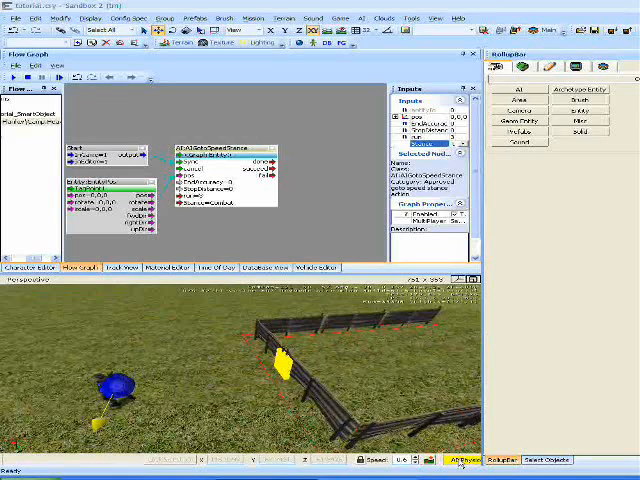
# Enable AI/Physics simulation so the jump smart object's helper outlines appear
pyautogui.click(283, 370)
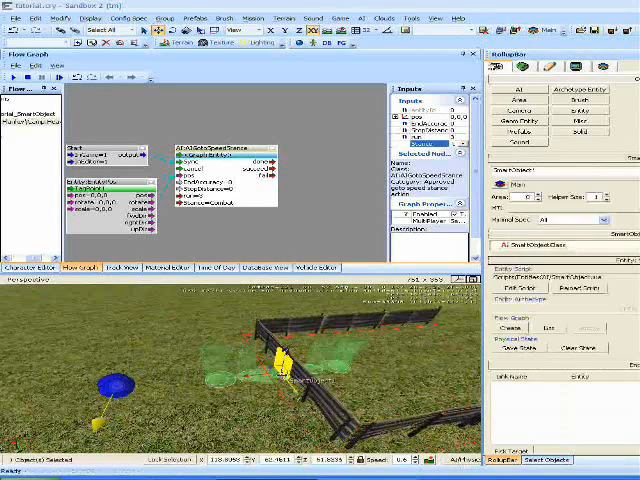